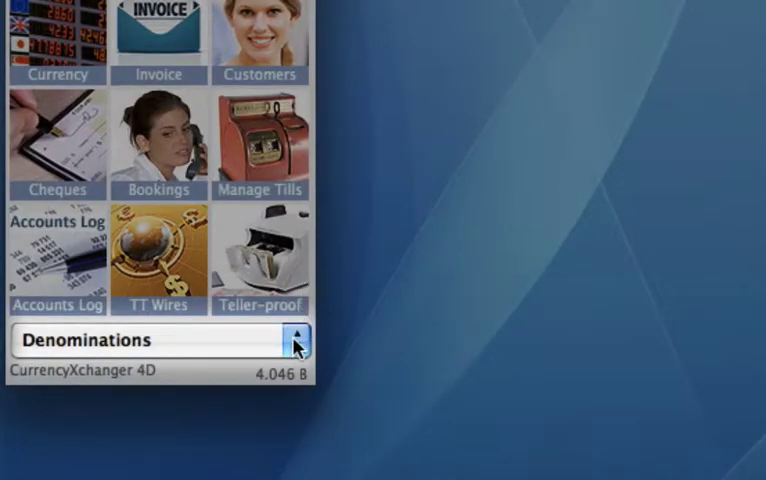
Show the Denominations List with the existing CAD, EUR, MXN and USD lines
click(296, 344)
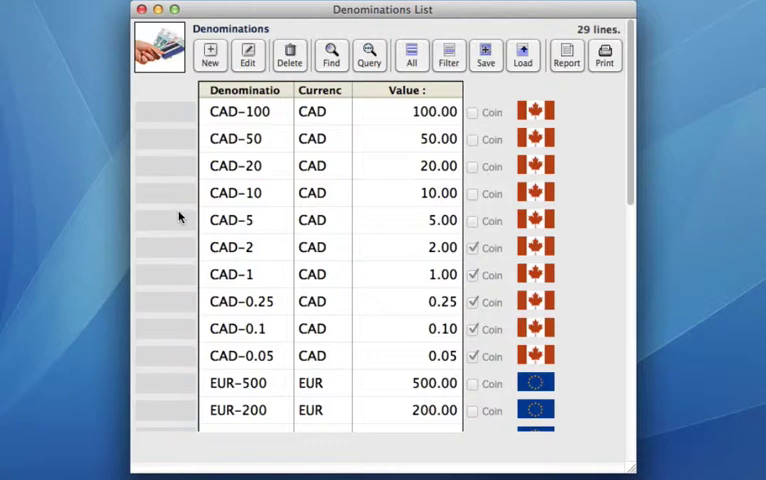
mouse_move(368, 208)
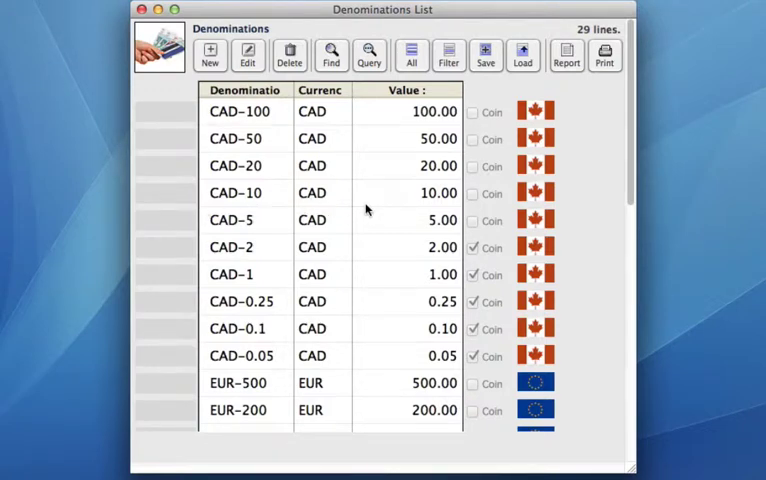
mouse_move(358, 172)
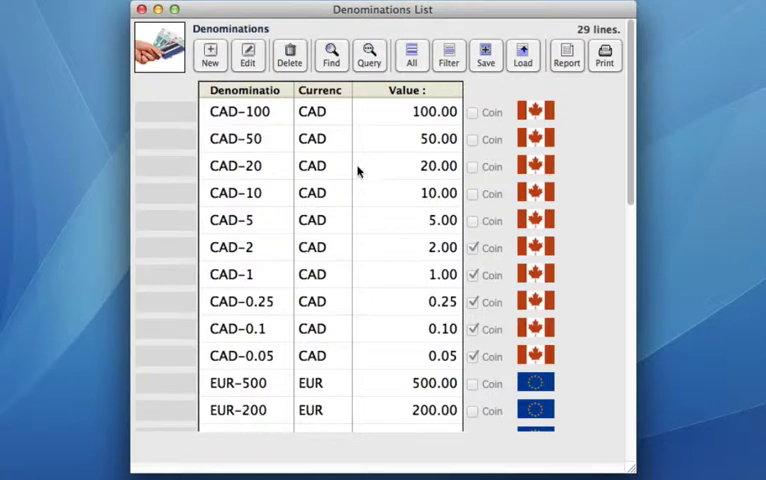
mouse_move(368, 172)
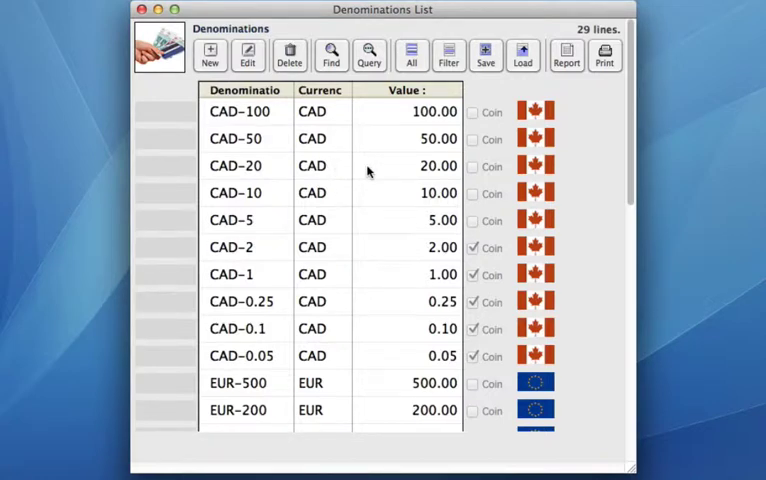
mouse_move(268, 138)
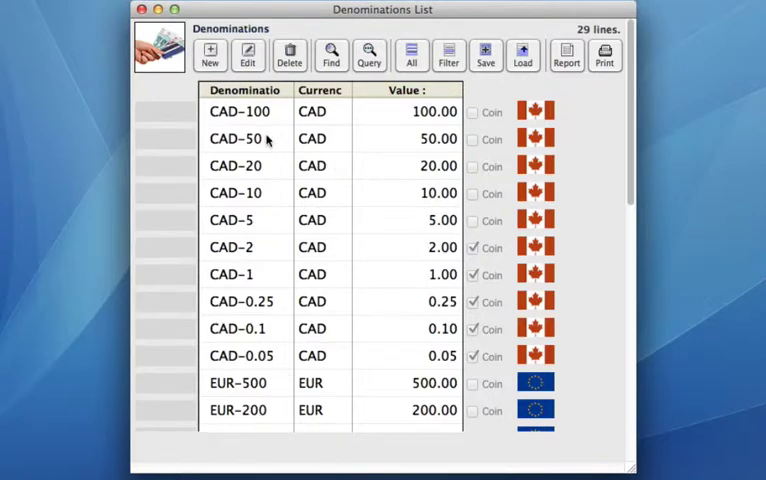
mouse_move(270, 166)
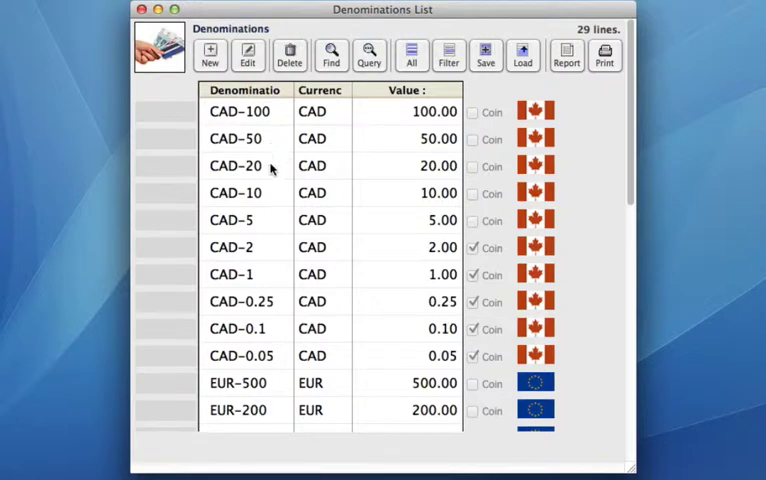
mouse_move(264, 252)
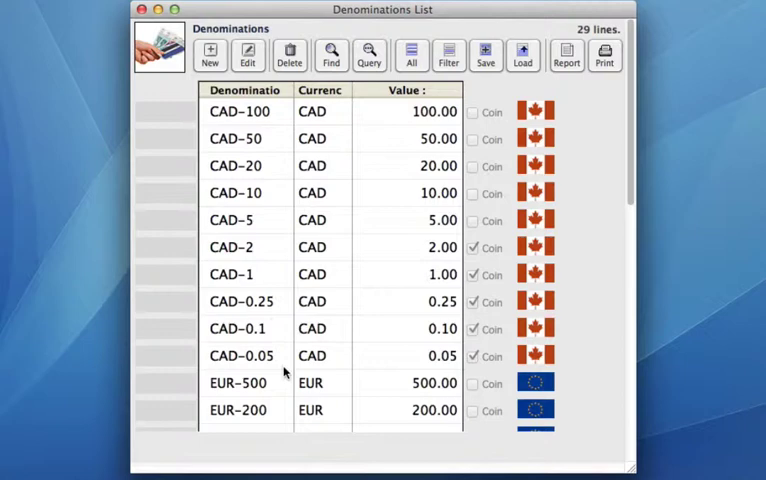
mouse_move(634, 138)
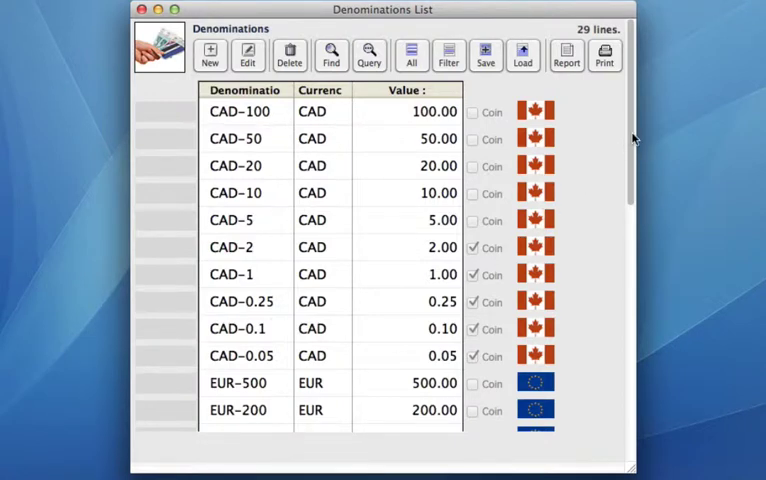
scroll(down, 3)
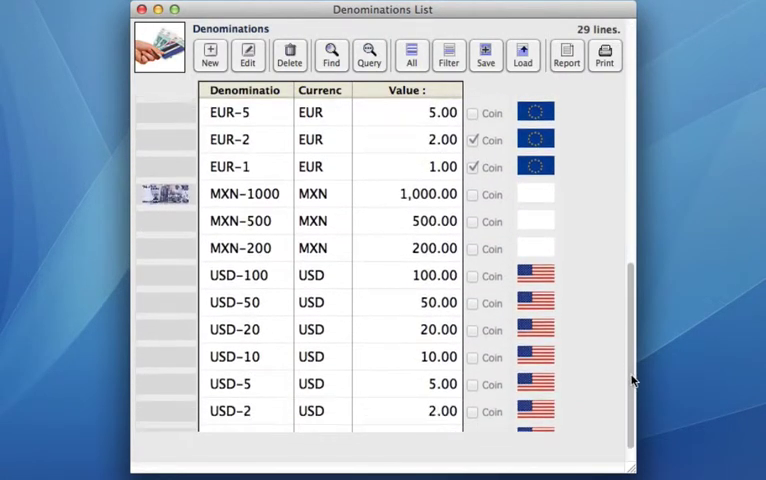
scroll(up, 3)
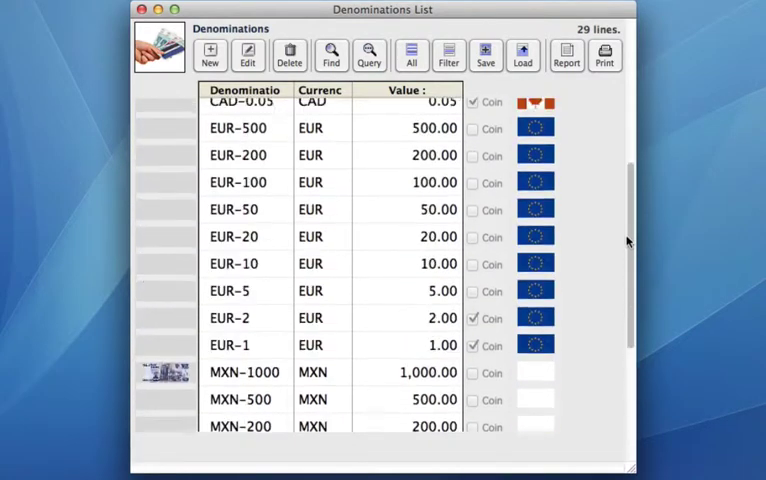
scroll(up, 3)
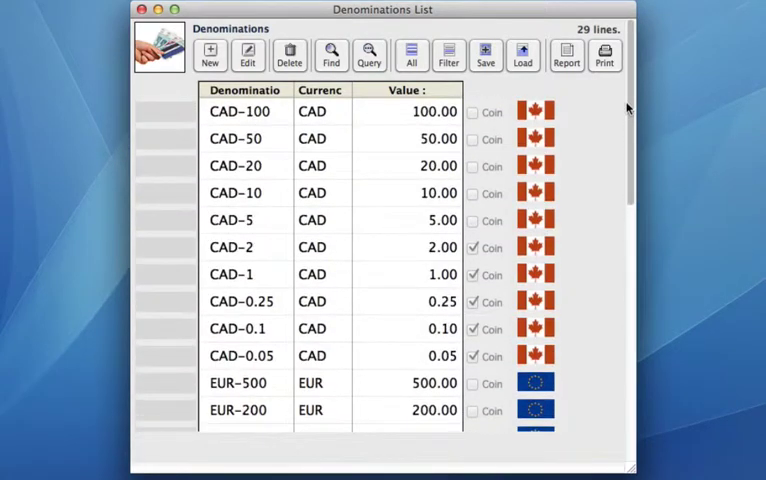
mouse_move(178, 144)
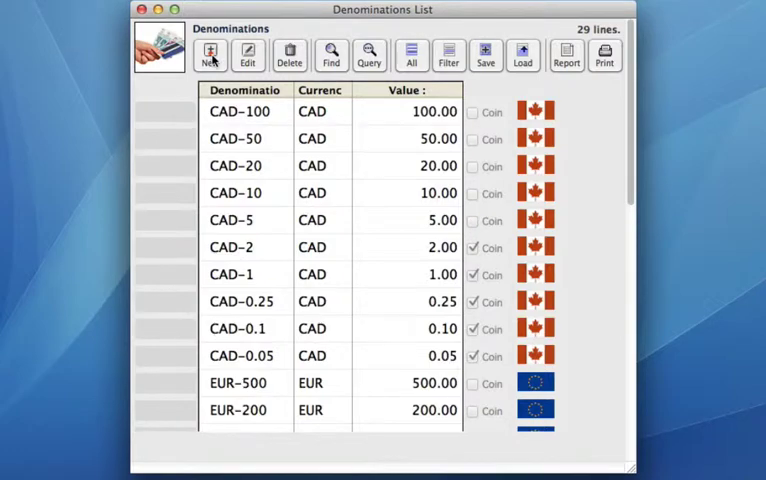
Create a new denomination record for currency AUD with 100 as its first value
click(210, 52)
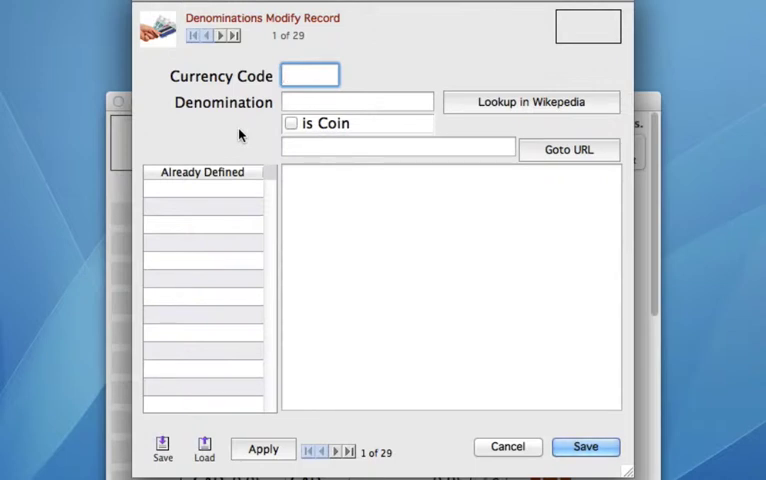
text(a)
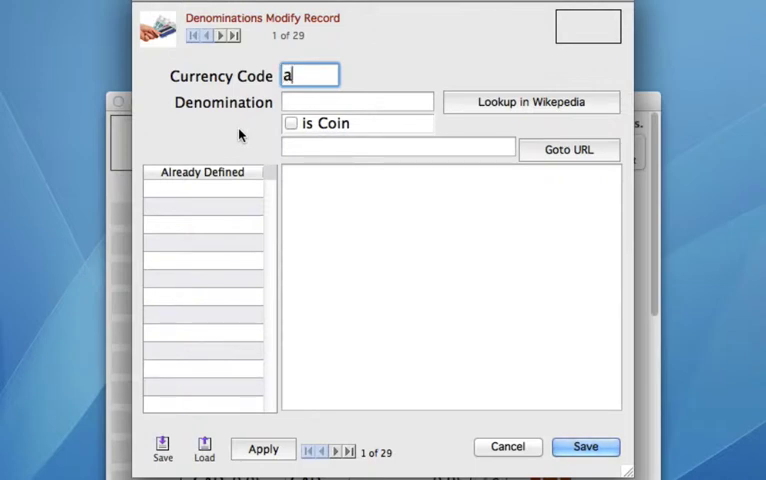
text(ud)
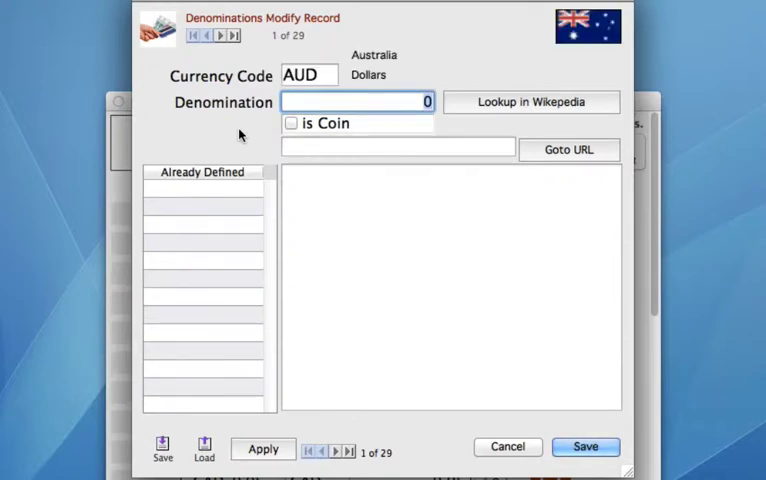
mouse_move(404, 68)
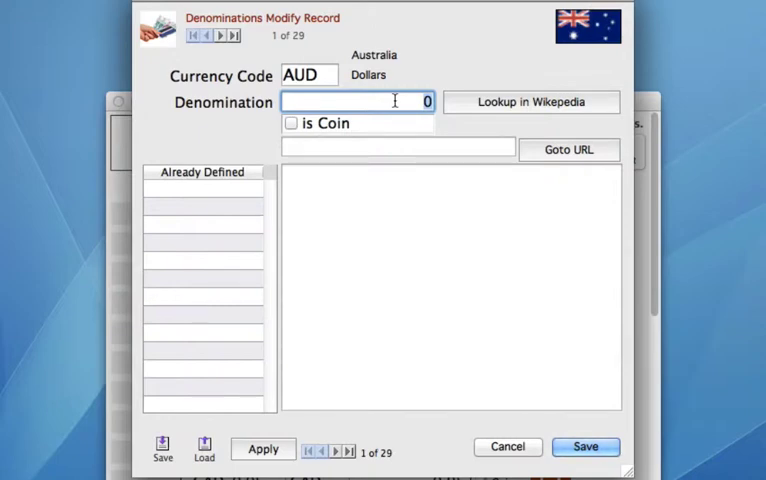
text(10)
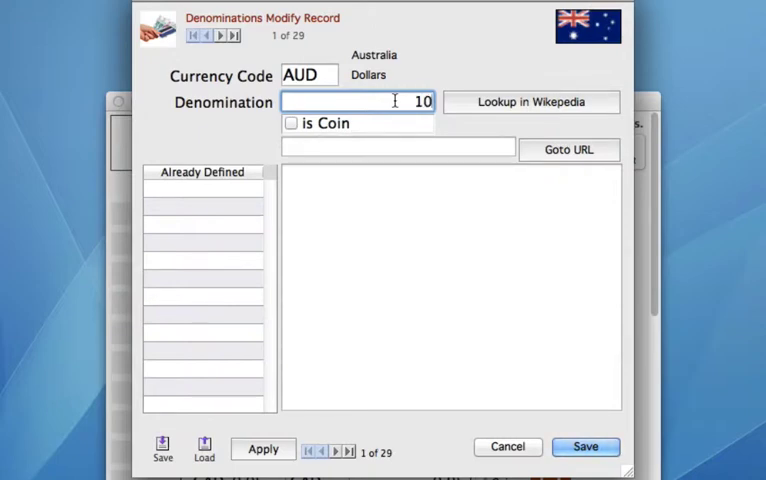
text(0)
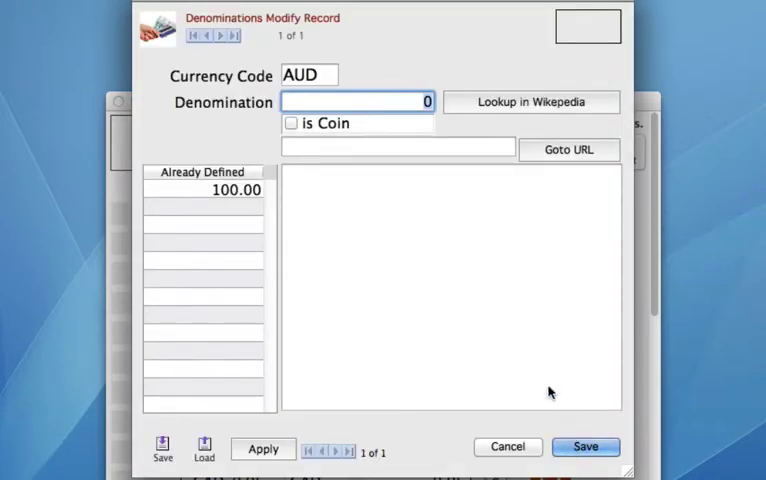
mouse_move(172, 196)
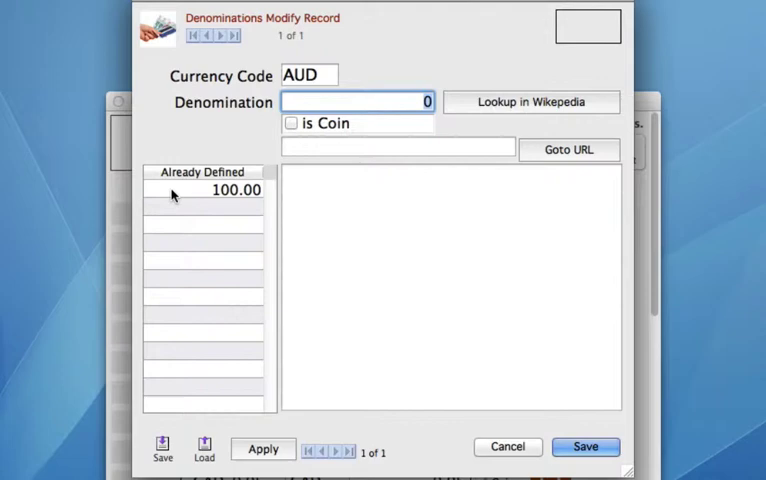
mouse_move(268, 216)
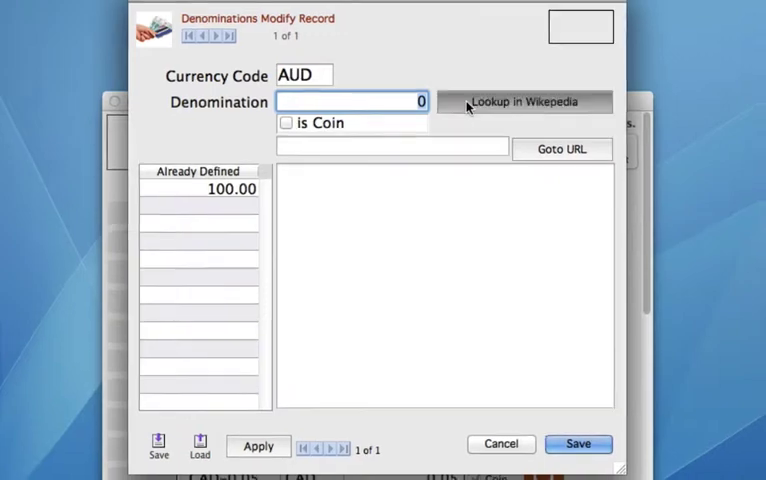
Check the Australian dollar denominations on the Wikipedia article in Safari
click(524, 100)
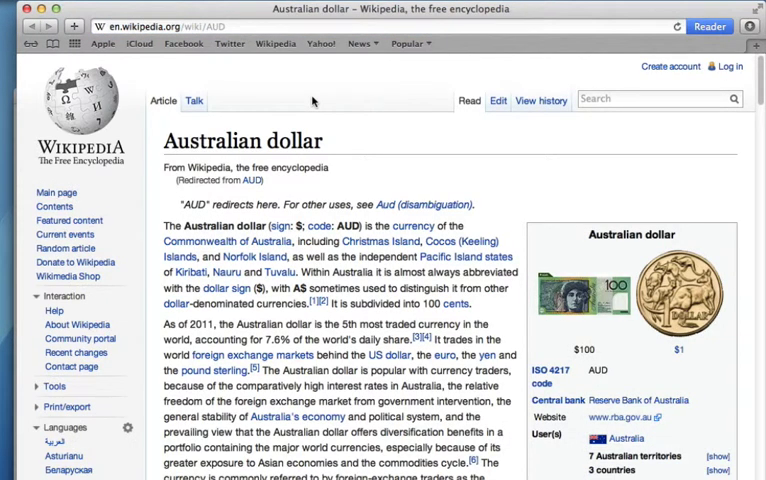
mouse_move(288, 160)
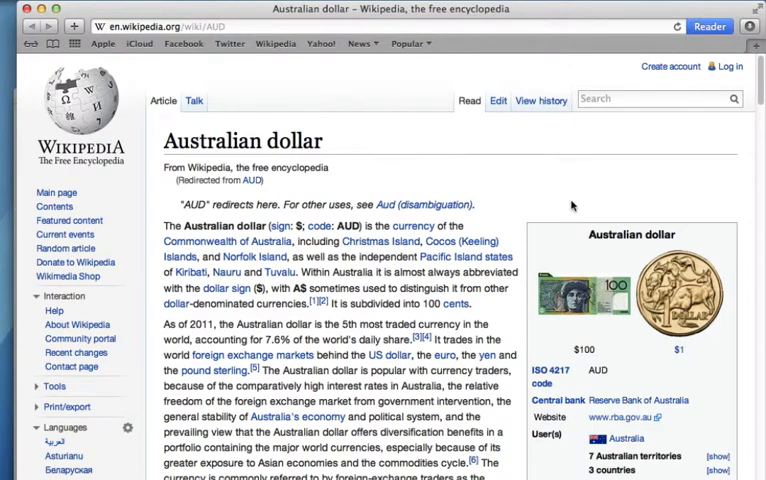
scroll(down, 3)
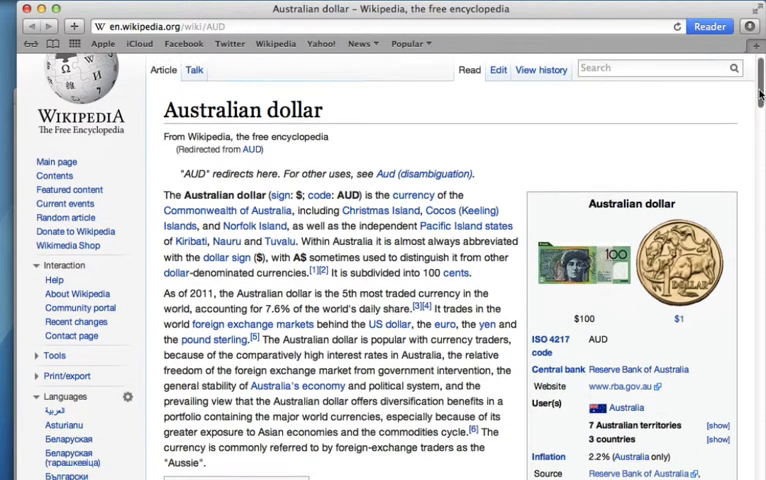
scroll(down, 3)
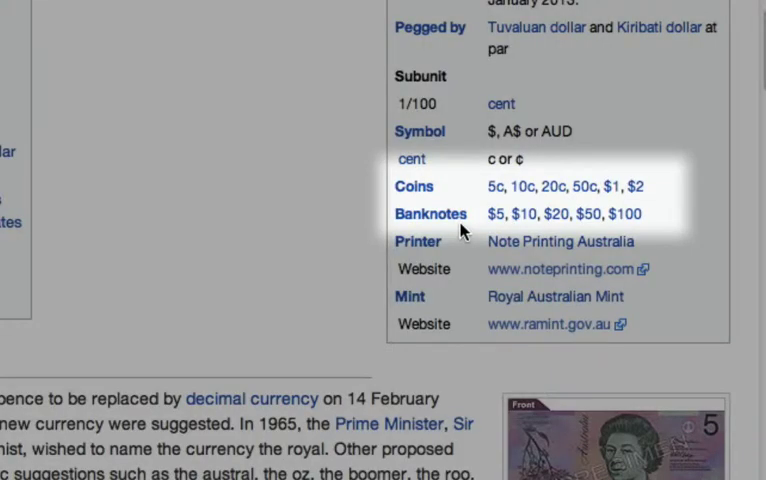
mouse_move(460, 192)
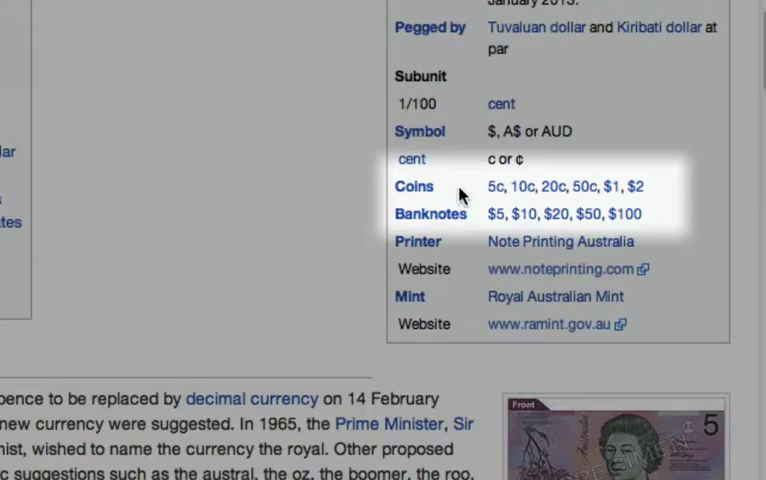
scroll(up, 3)
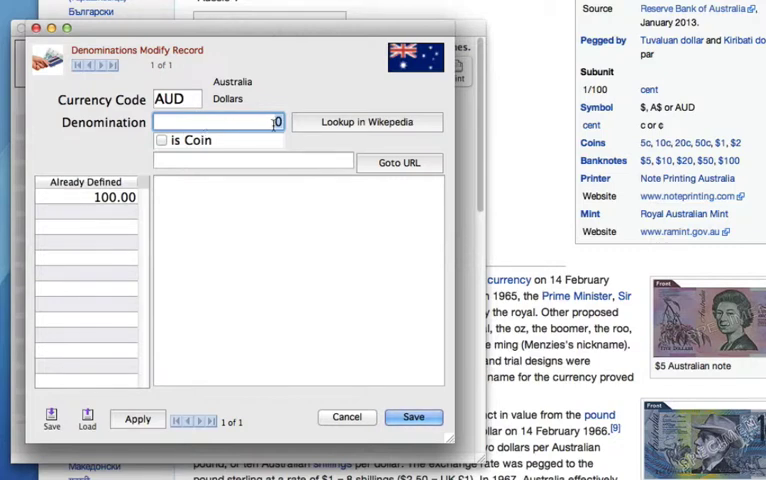
Add the AUD values 50, 20, 10, 5 and 2, marking 2 as a coin
text(5)
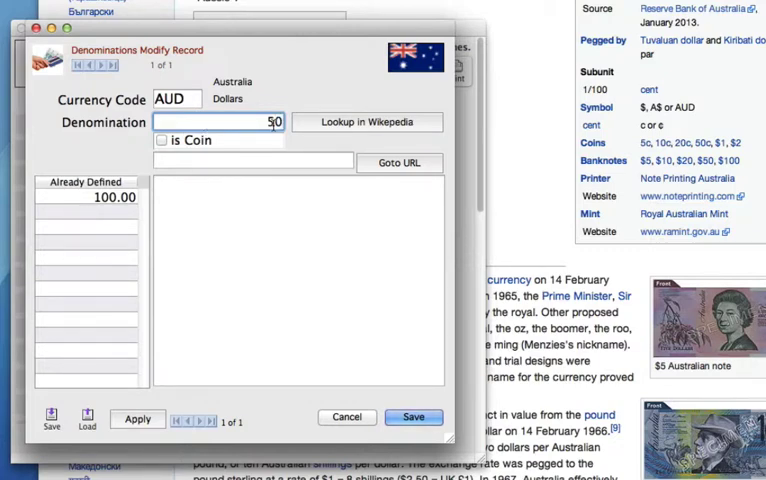
click(136, 420)
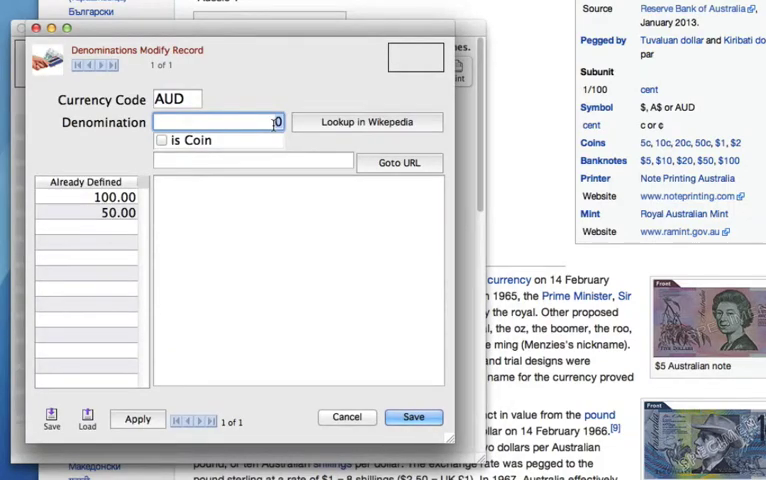
text(2)
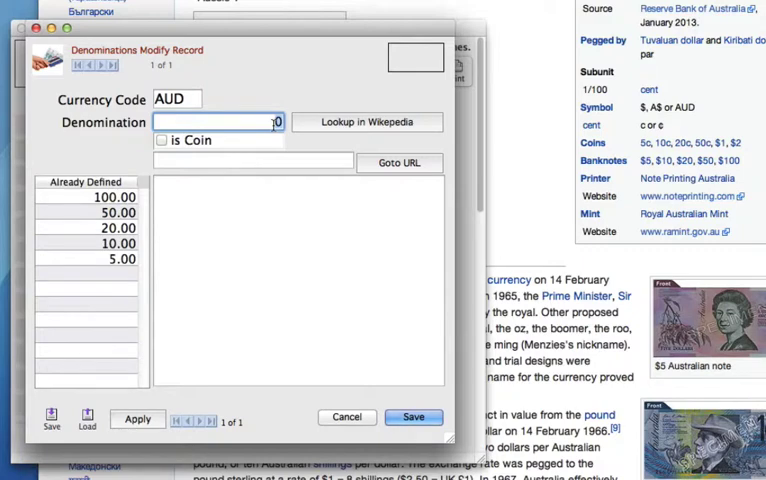
text(2.00)
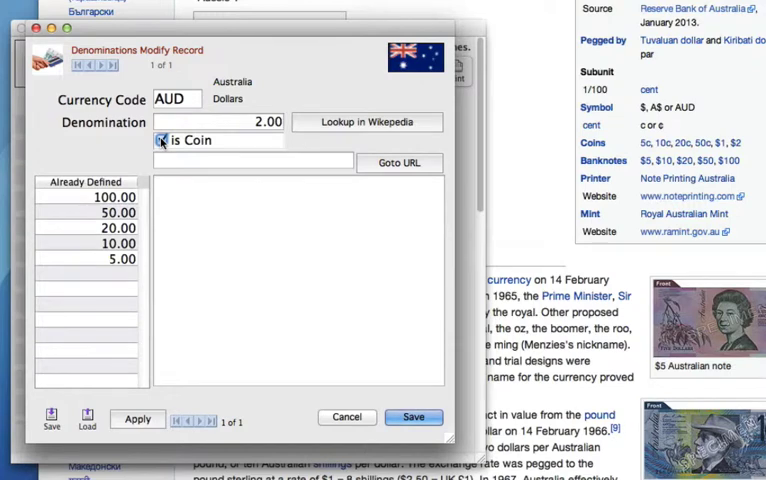
click(136, 418)
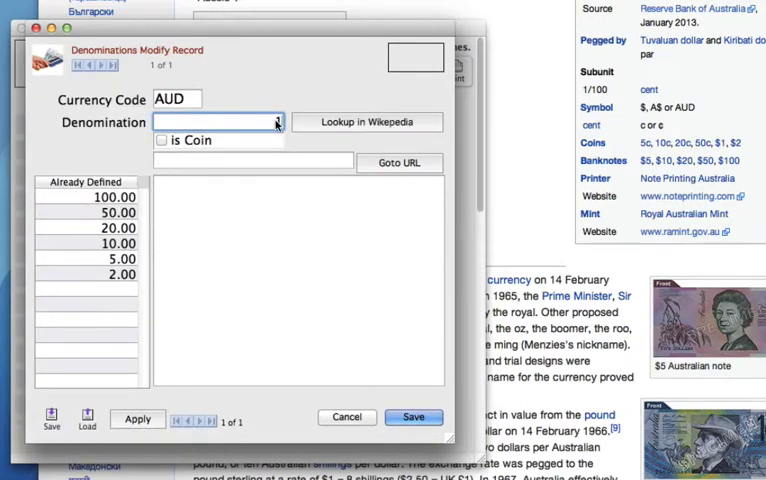
click(162, 140)
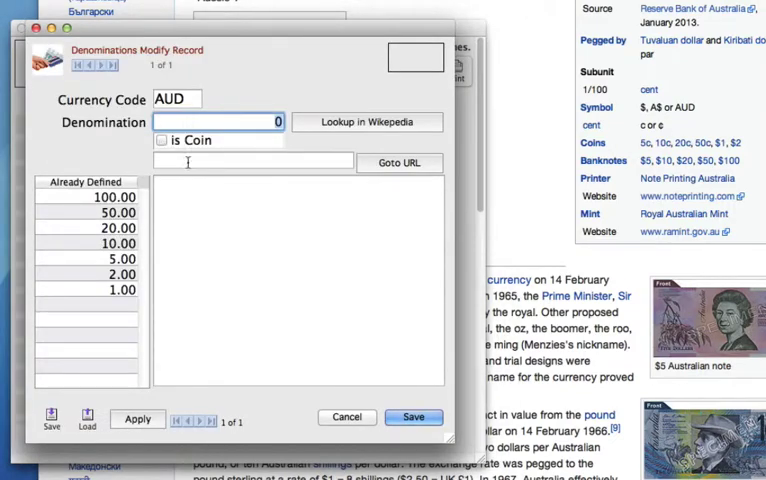
mouse_move(204, 192)
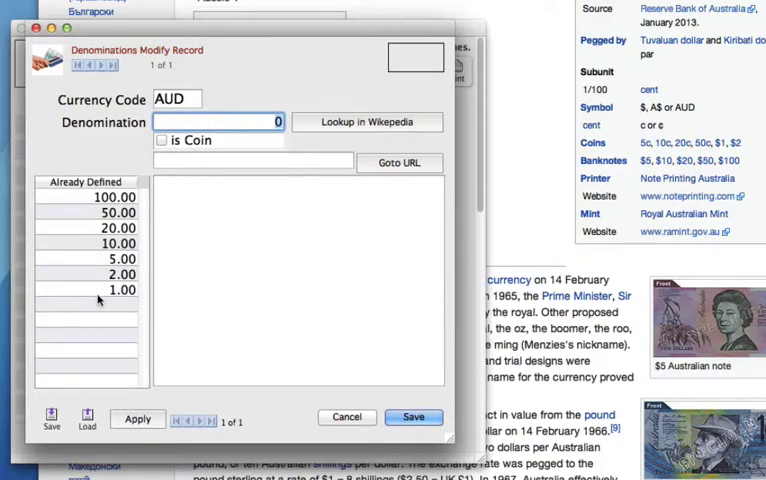
mouse_move(304, 310)
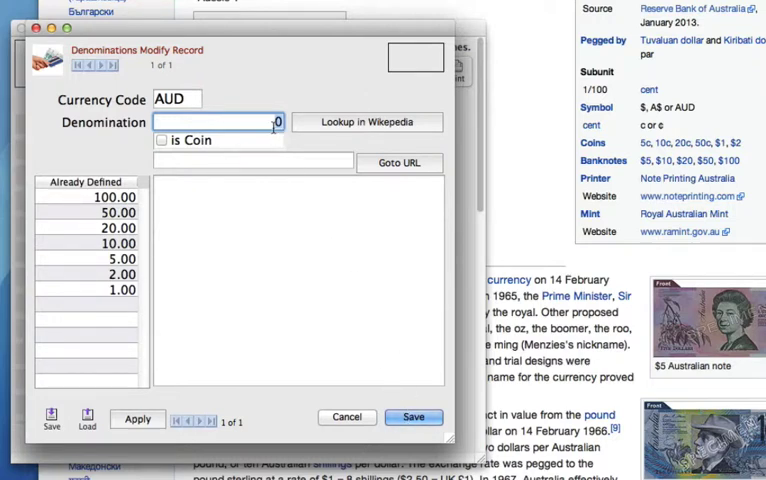
mouse_move(332, 290)
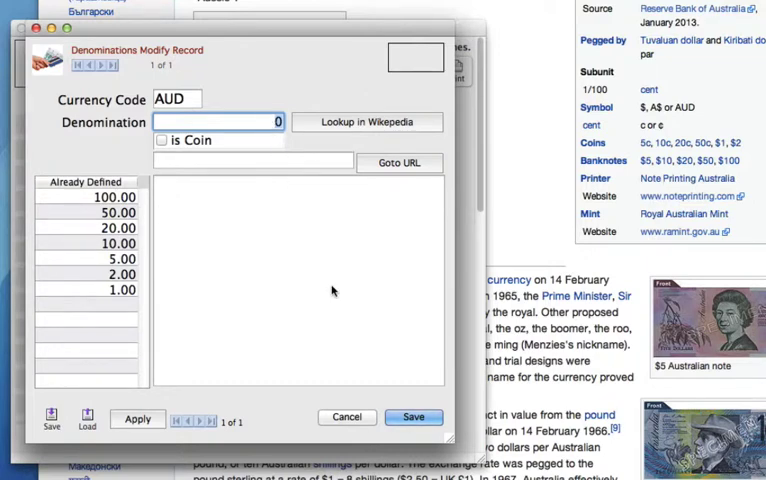
mouse_move(344, 420)
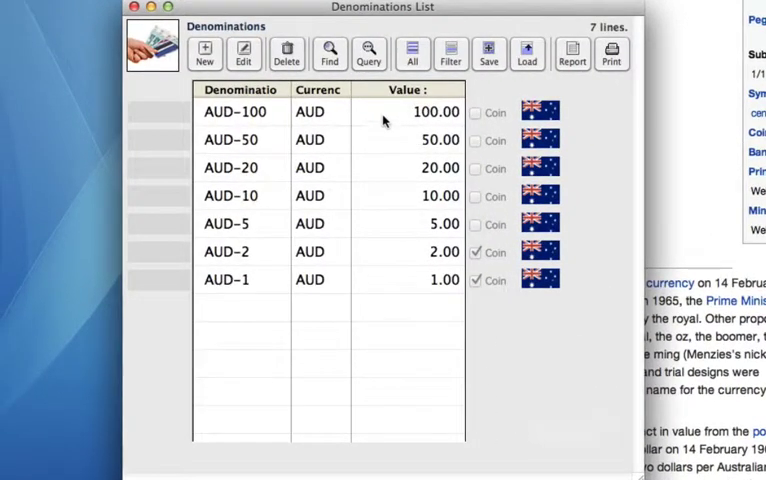
mouse_move(384, 252)
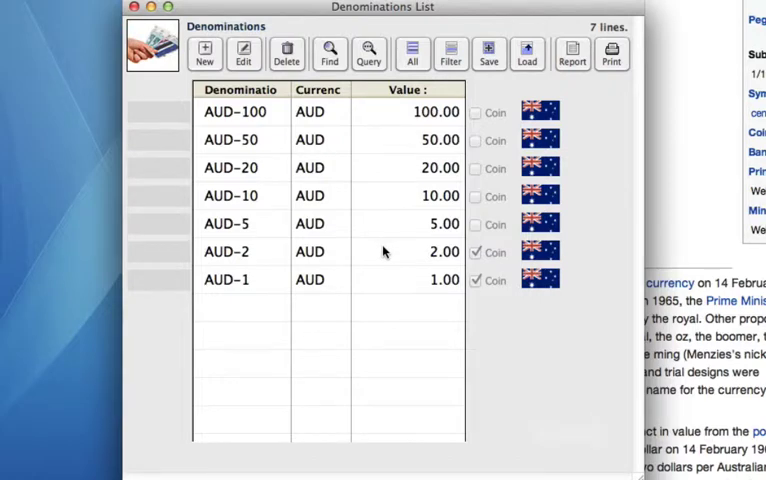
Reopen the AUD-100 denomination record for modification
click(236, 112)
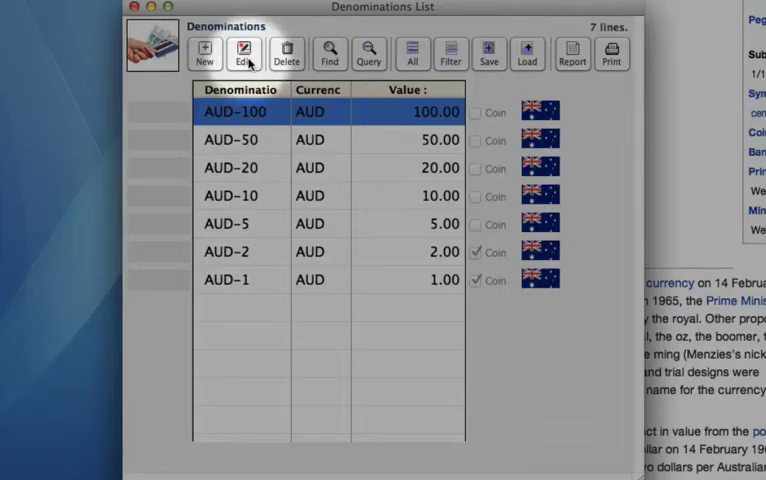
click(242, 52)
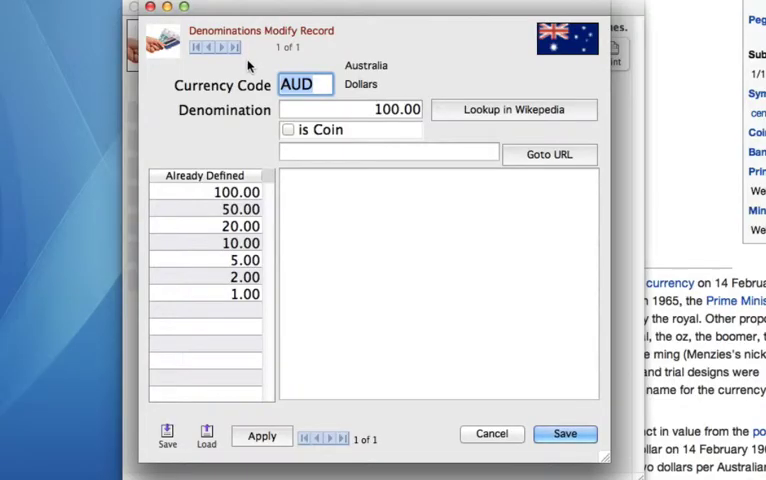
mouse_move(400, 214)
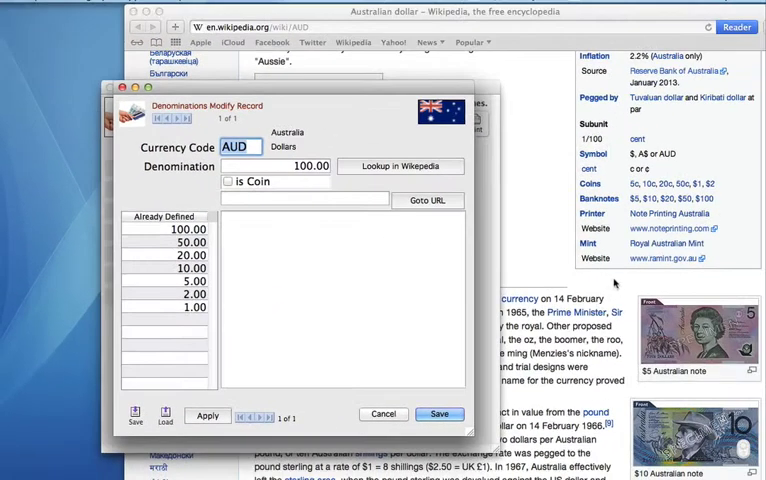
Copy the Australian $100 banknote image from Wikipedia for the AUD-100 record
click(384, 414)
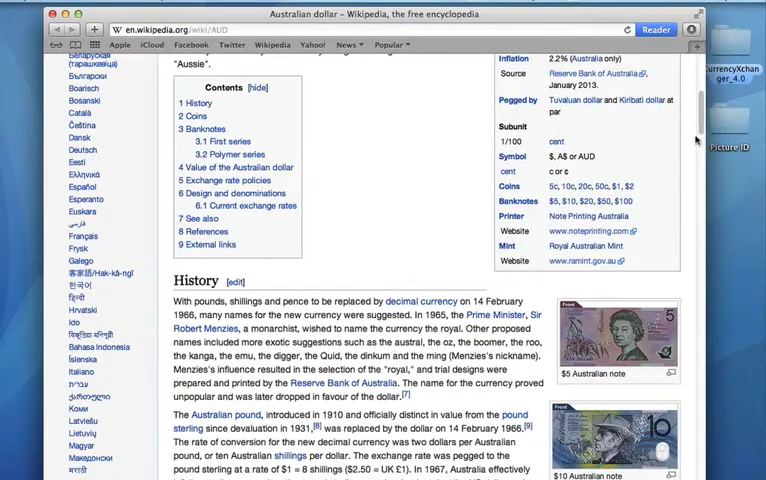
scroll(down, 3)
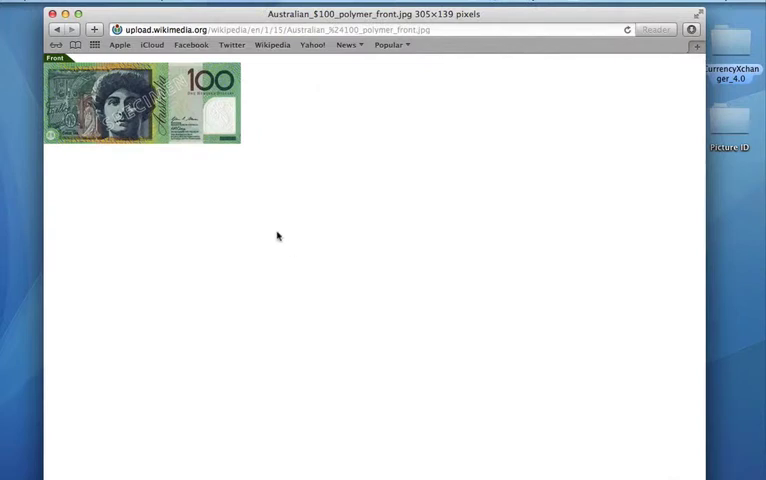
right_click(120, 104)
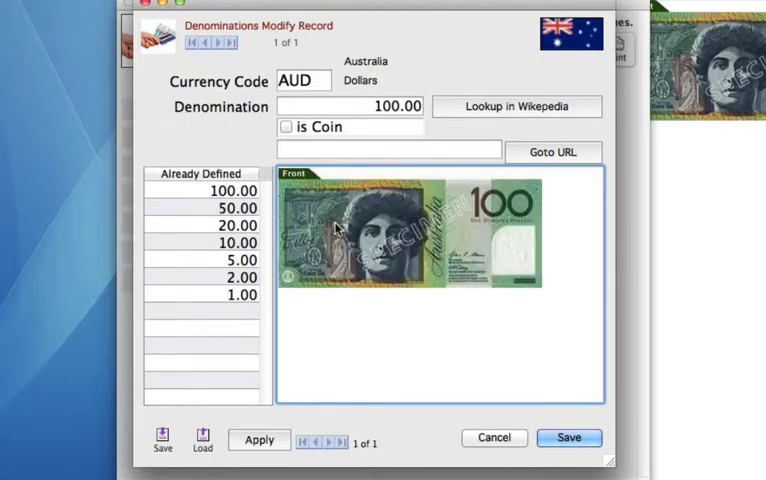
mouse_move(384, 304)
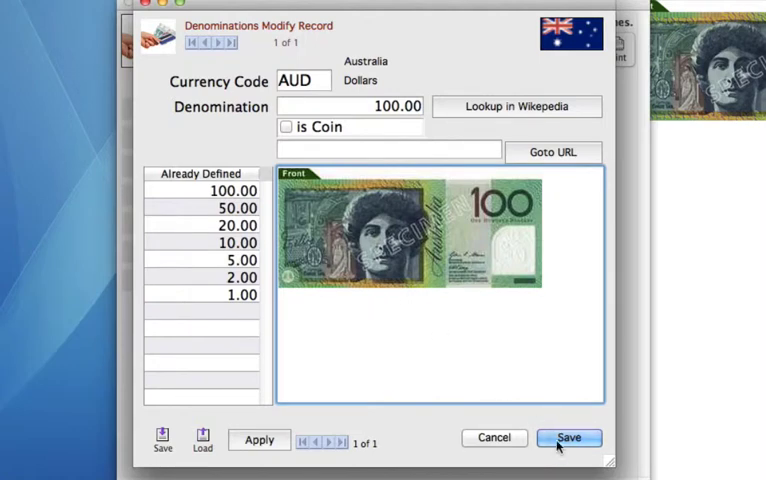
Save the AUD-100 record with the $100 note image attached
click(568, 438)
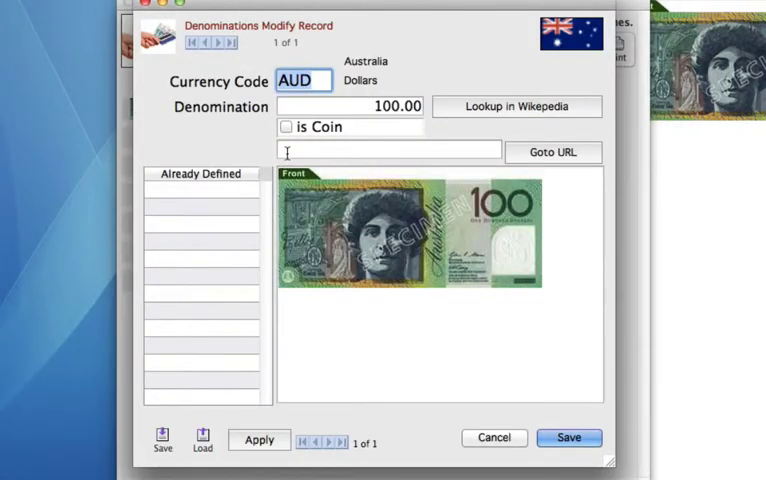
Close the record and list all currencies' denominations, AUD-100 showing its thumbnail
click(388, 152)
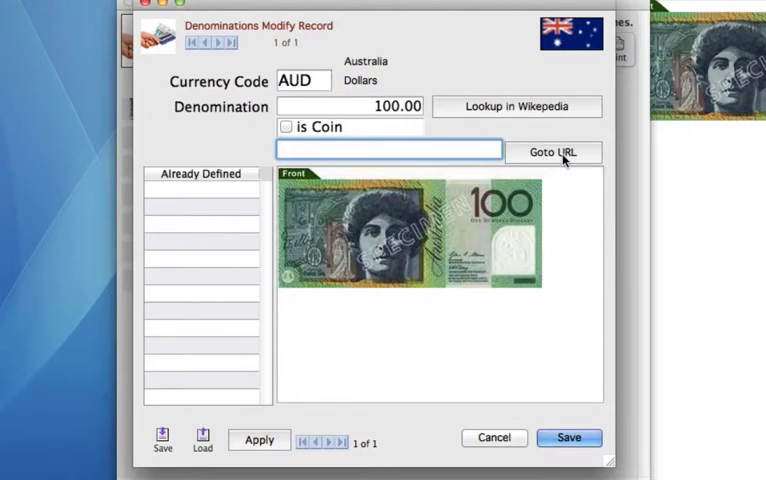
mouse_move(588, 188)
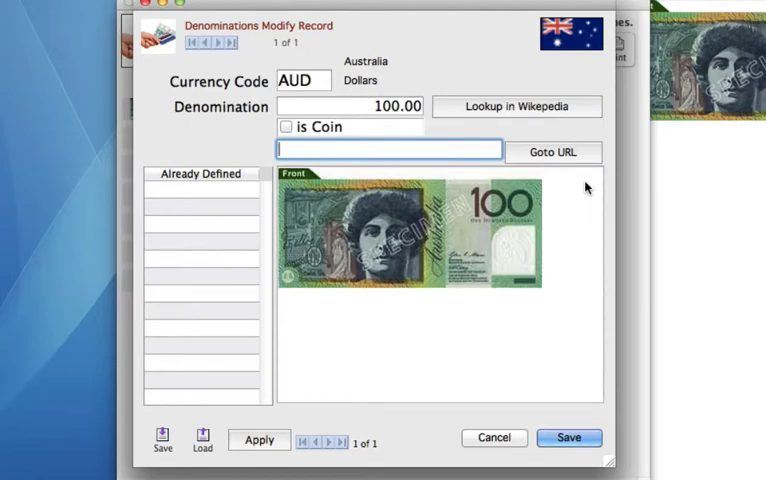
mouse_move(560, 220)
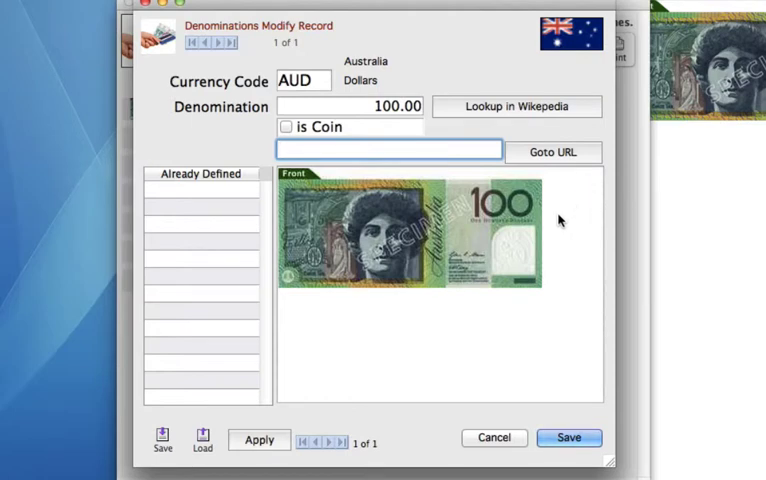
mouse_move(494, 444)
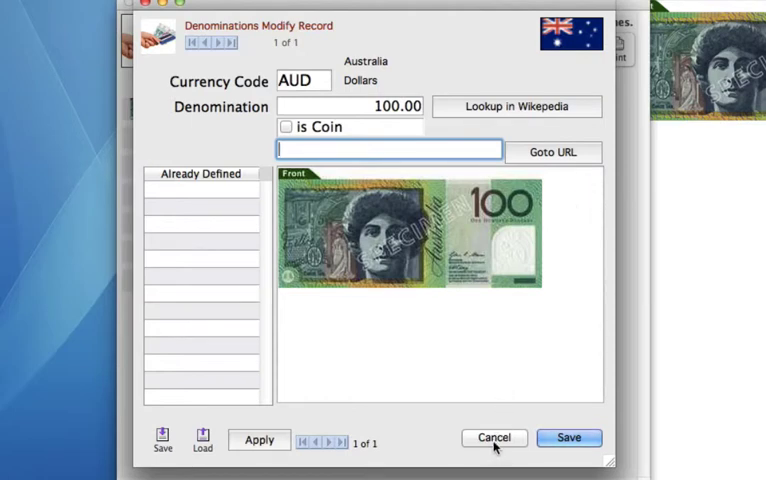
click(494, 436)
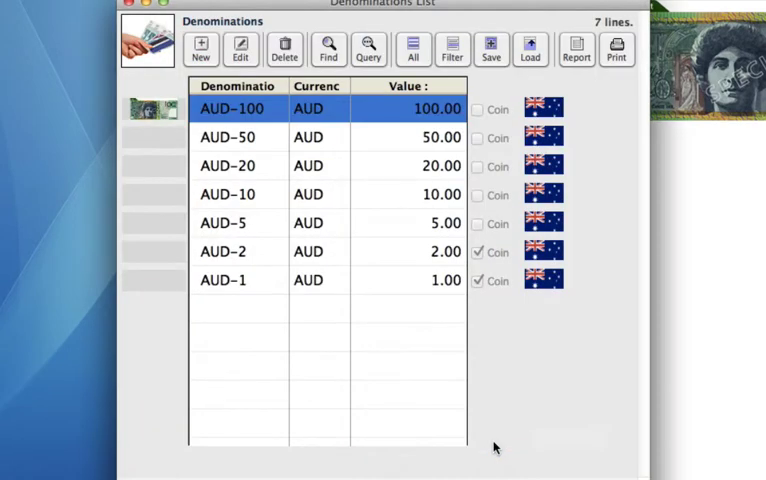
click(412, 50)
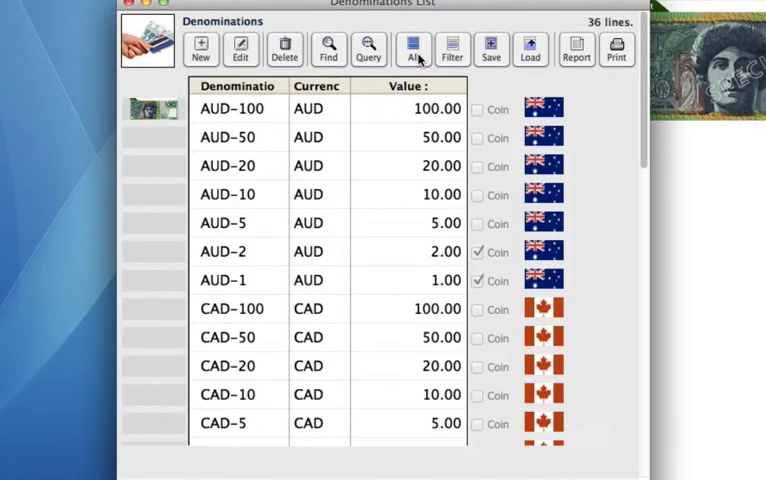